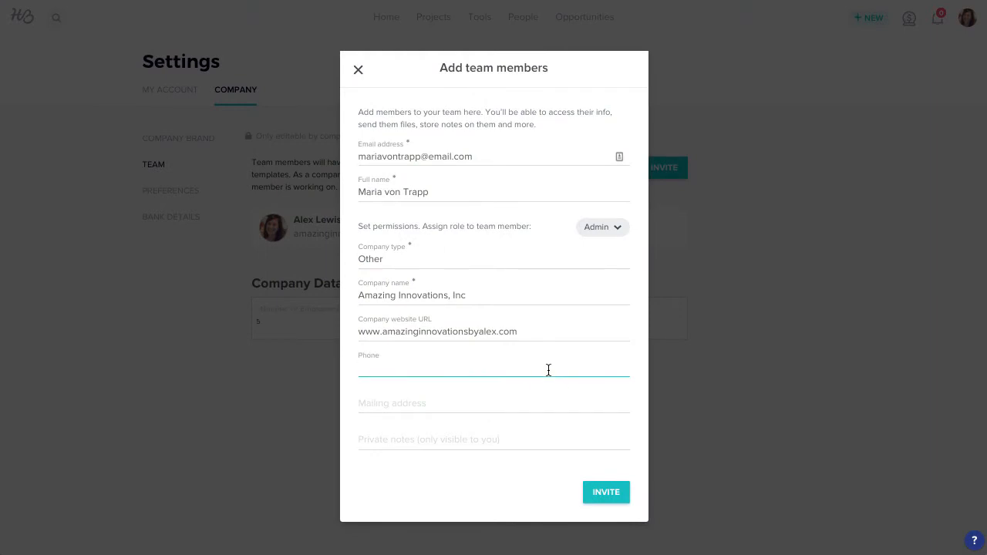
{"action": "type", "text": "(310) 555-7892"}
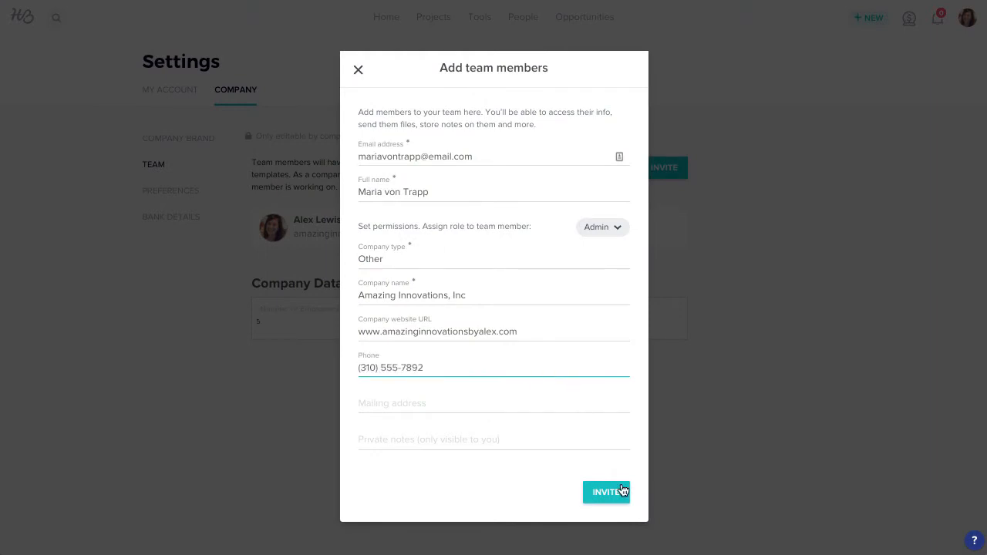
{"action": "left_click", "coordinate": [606, 492]}
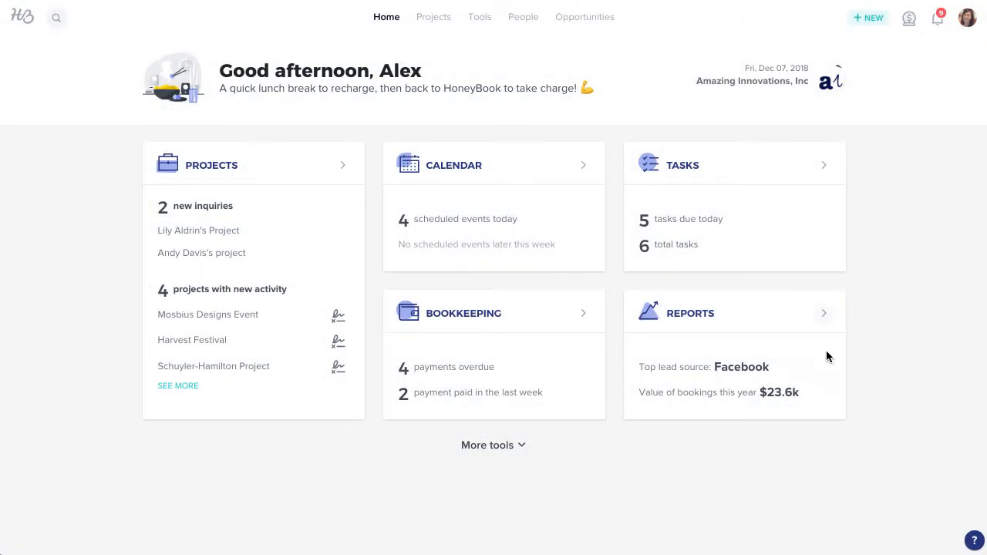
Step: Navigate from the account menu to Company Settings and show the Team page
{"action": "left_click", "coordinate": [967, 17]}
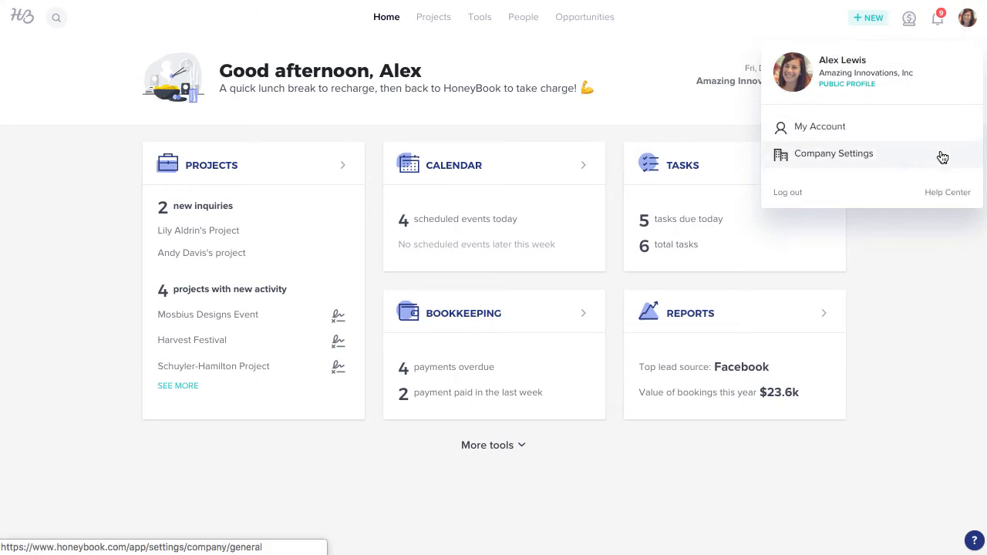
{"action": "left_click", "coordinate": [833, 154]}
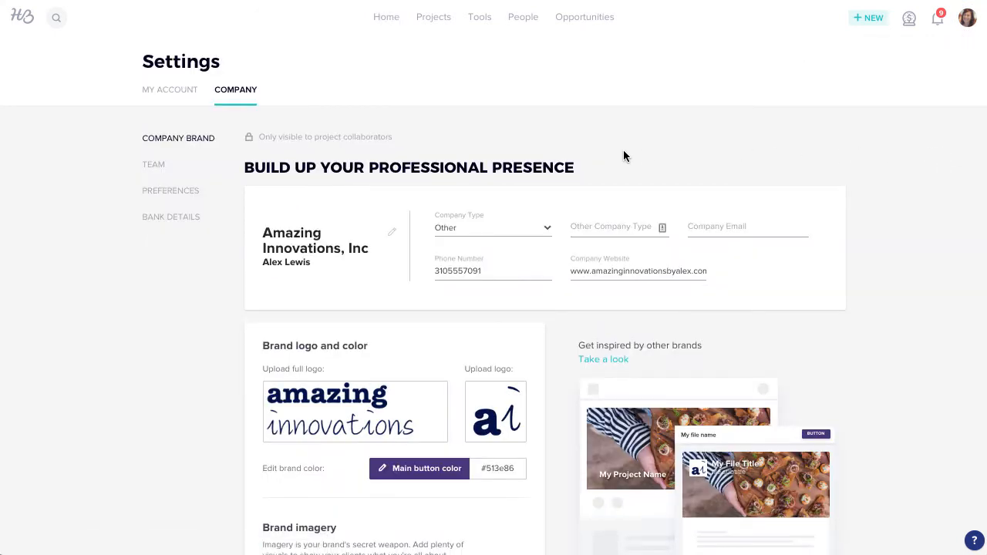
{"action": "left_click", "coordinate": [153, 164]}
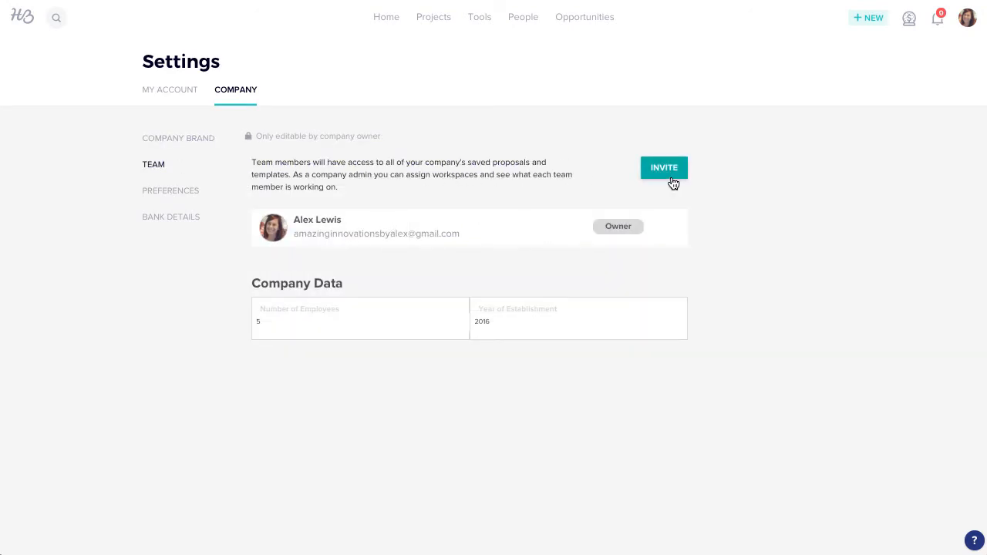
{"action": "left_click", "coordinate": [663, 168]}
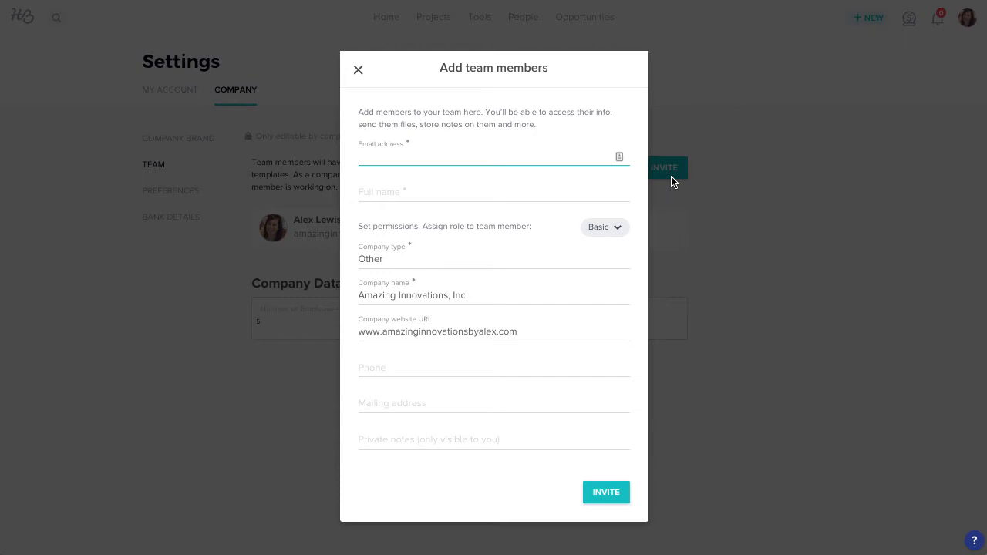
{"action": "type", "text": "Maria von Trapp"}
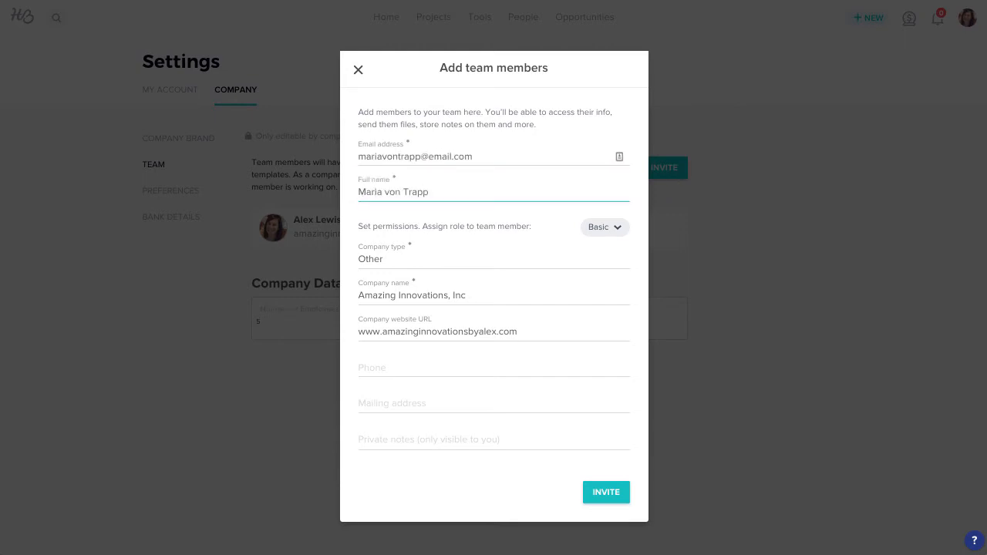
{"action": "left_click", "coordinate": [604, 226]}
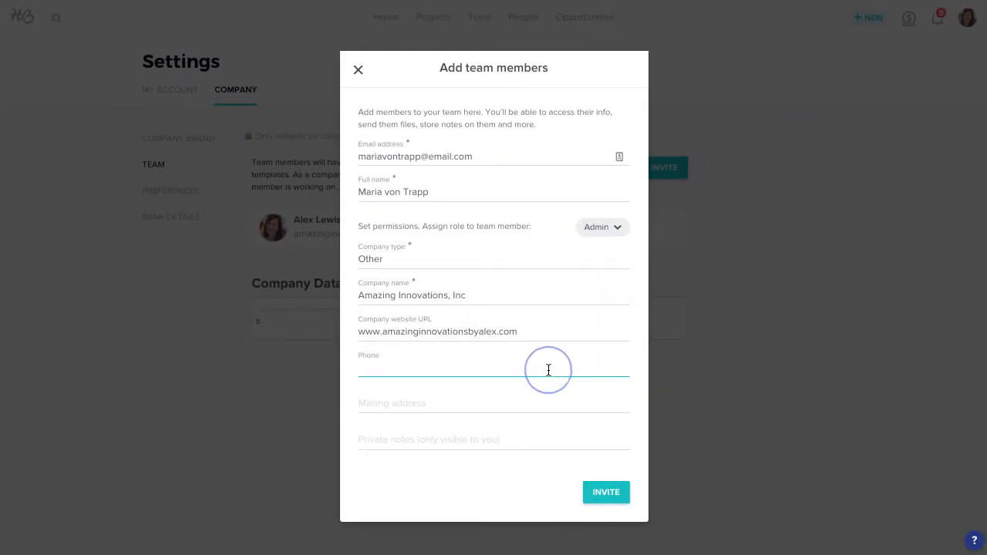
{"action": "type", "text": "(310) 555-7892"}
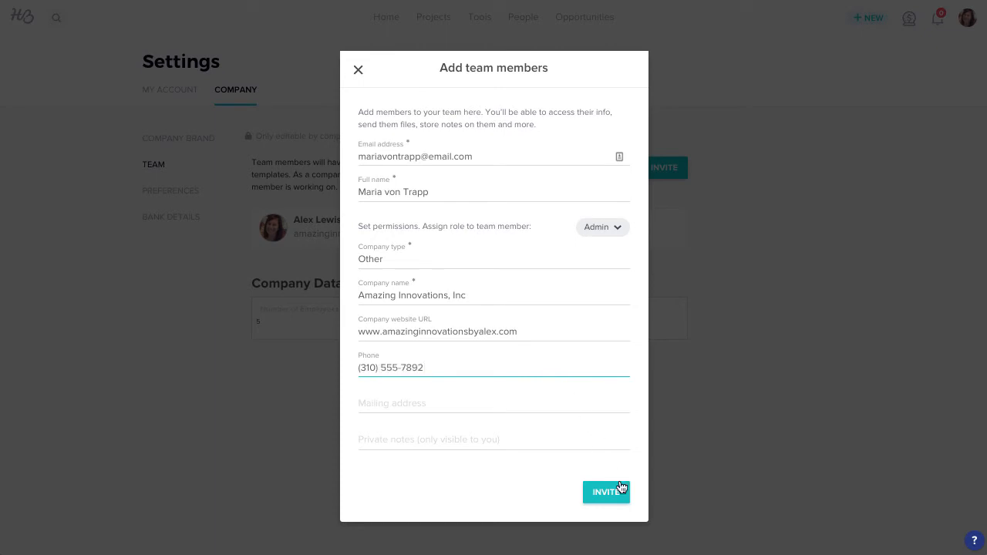
{"action": "left_click", "coordinate": [606, 492]}
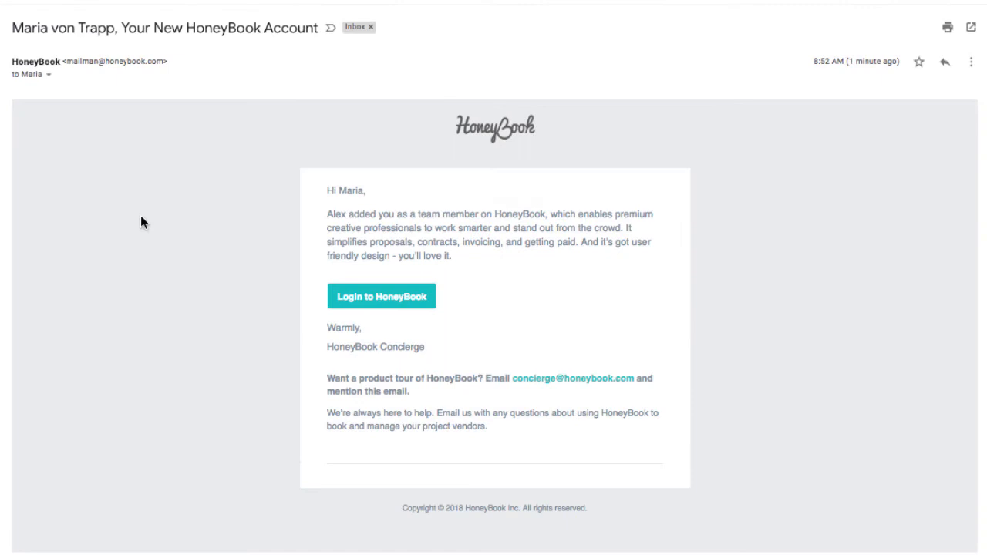
Step: Follow the invitation login link, create Maria's password and continue into HoneyBook
{"action": "left_click", "coordinate": [381, 296]}
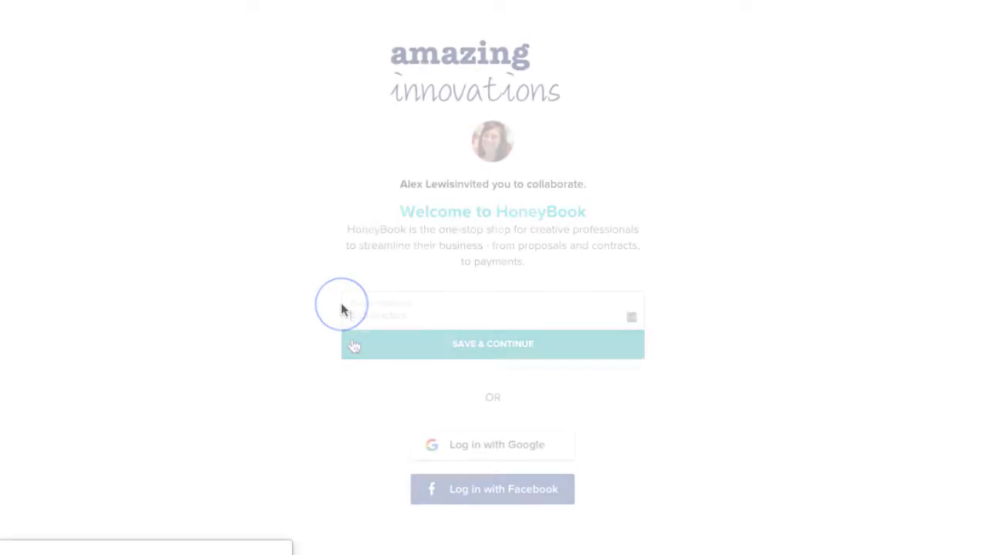
{"action": "type", "text": "•••••"}
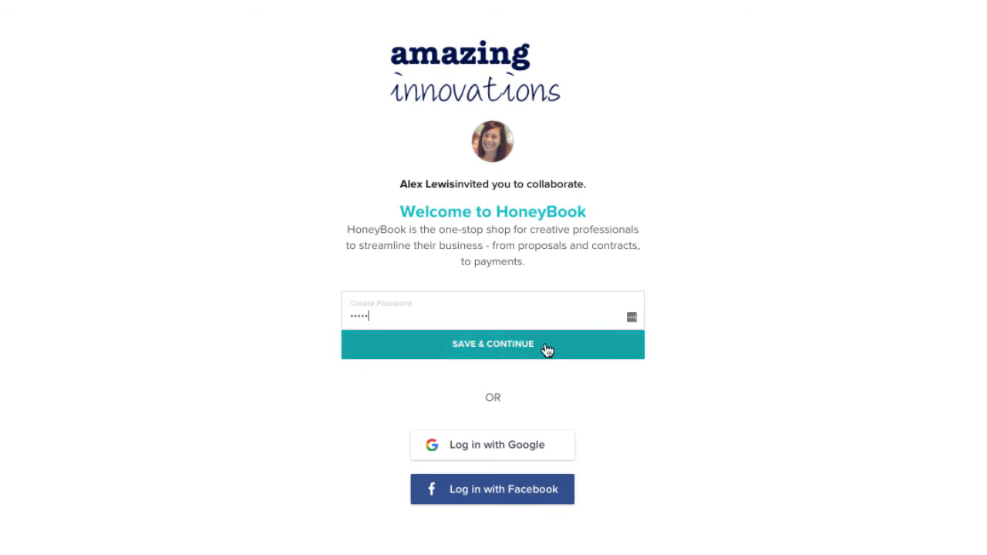
{"action": "left_click", "coordinate": [492, 344]}
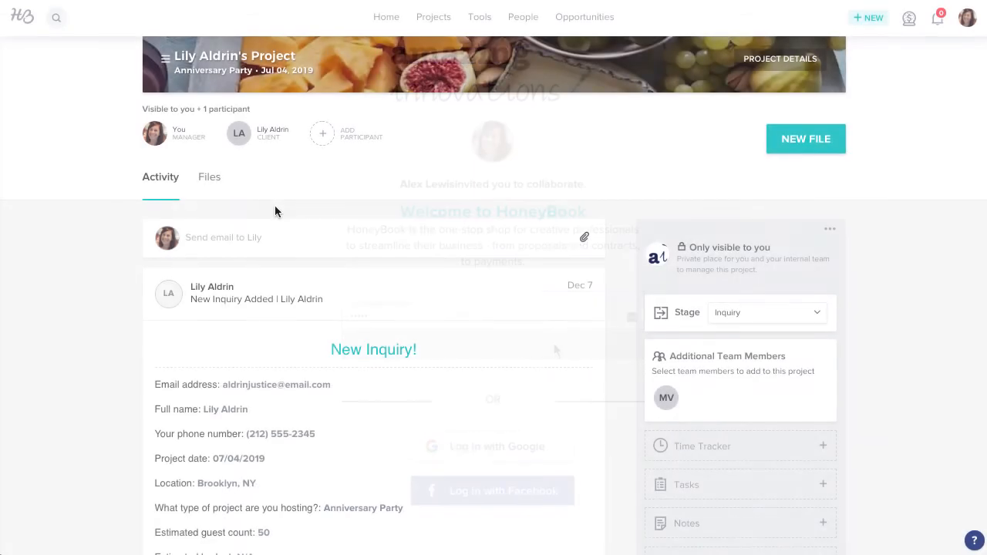
{"action": "mouse_move", "coordinate": [665, 398]}
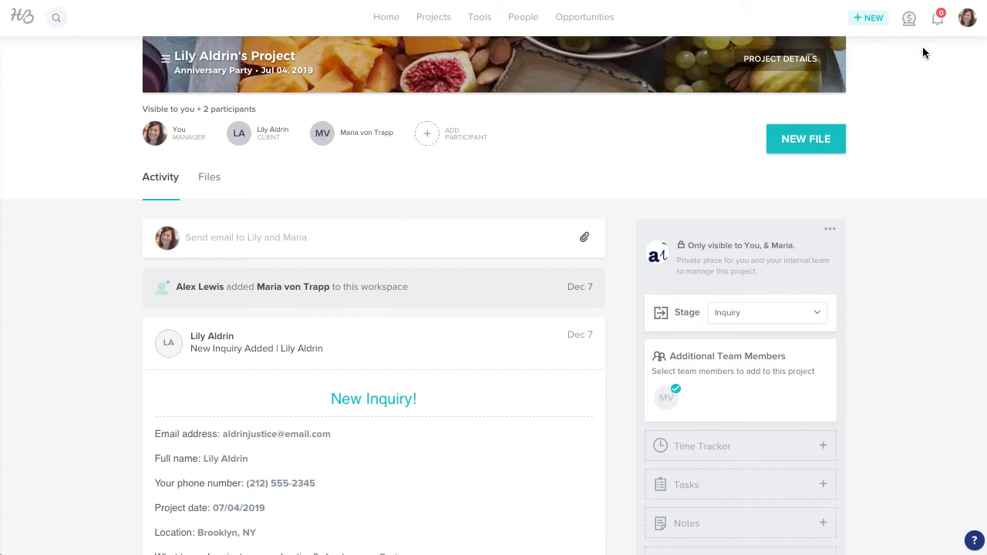
Step: Return to the account menu after Maria appears on Lily Aldrin's Project
{"action": "left_click", "coordinate": [967, 17]}
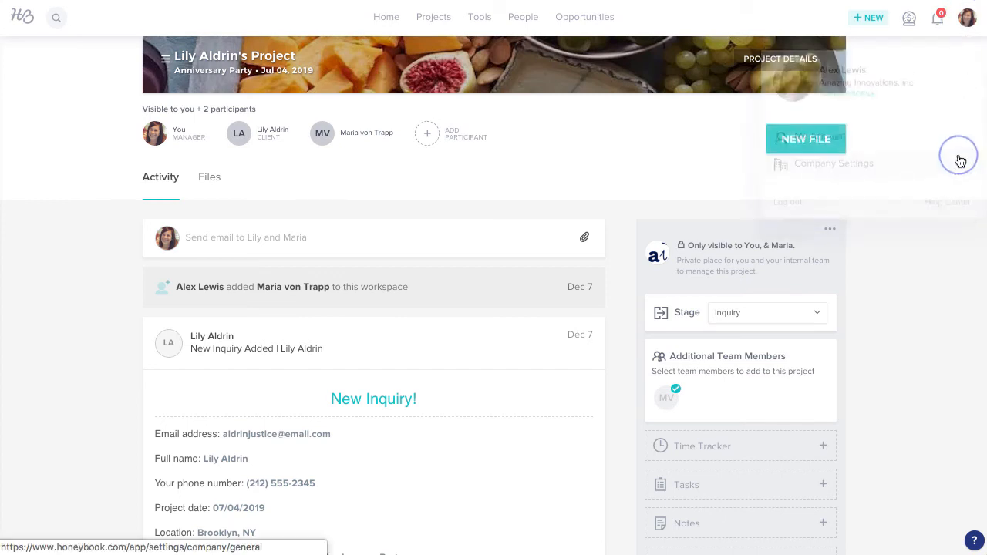